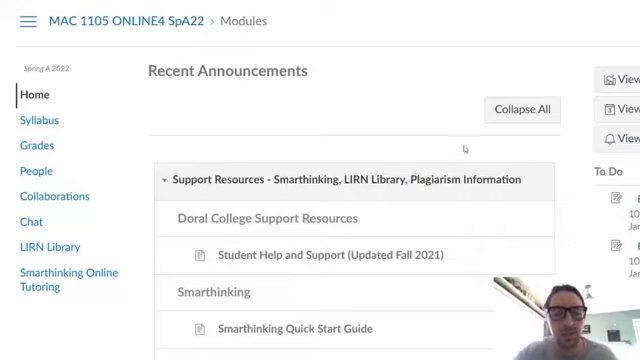
Scroll the Modules page down to the Welcome and Syllabus (Start Here!) module and Week One
{"action": "scroll", "scroll_direction": "down", "scroll_amount": 3}
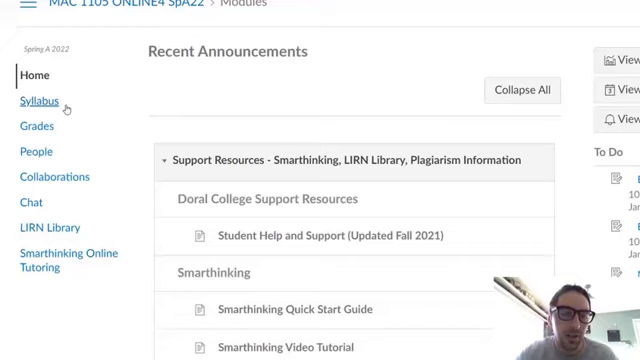
{"action": "mouse_move", "coordinate": [38, 126]}
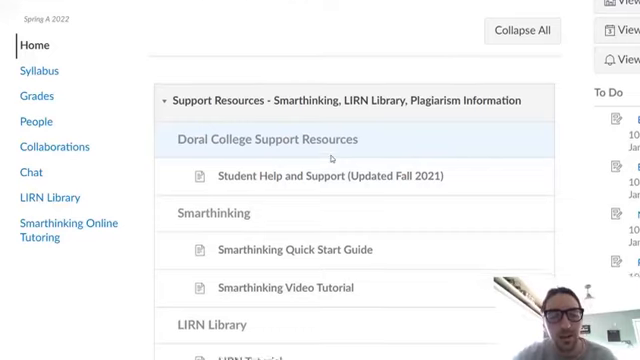
{"action": "scroll", "scroll_direction": "down", "scroll_amount": 3}
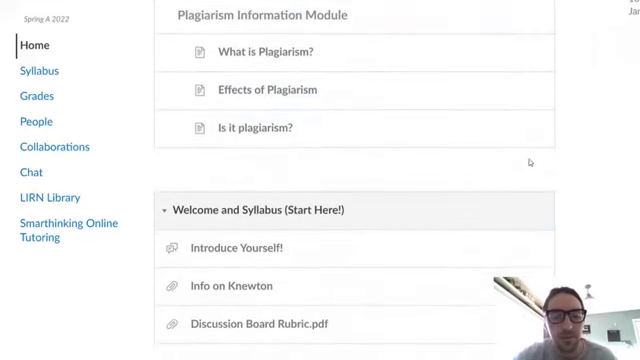
{"action": "scroll", "scroll_direction": "down", "scroll_amount": 3}
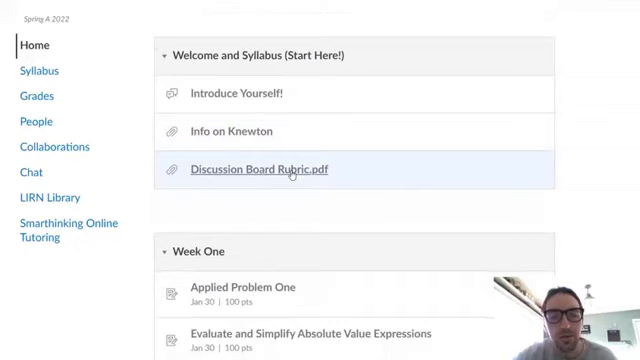
{"action": "mouse_move", "coordinate": [260, 170]}
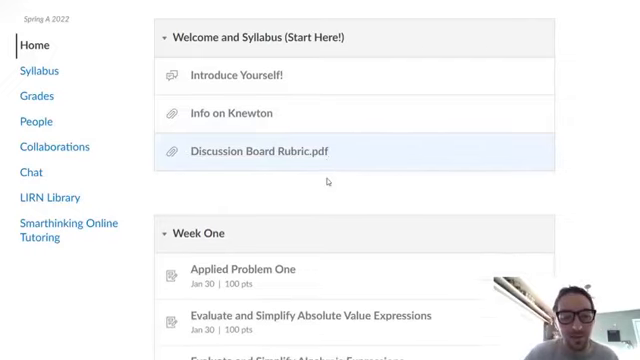
{"action": "scroll", "scroll_direction": "down", "scroll_amount": 3}
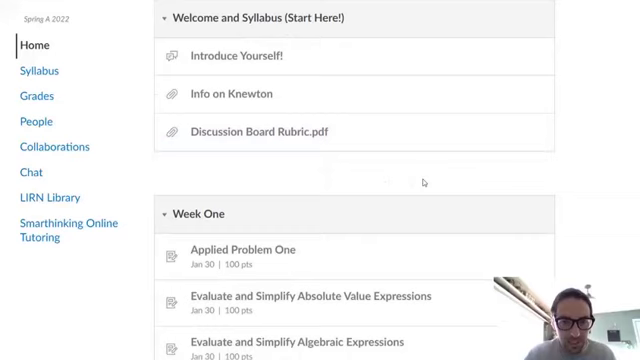
{"action": "scroll", "scroll_direction": "down", "scroll_amount": 3}
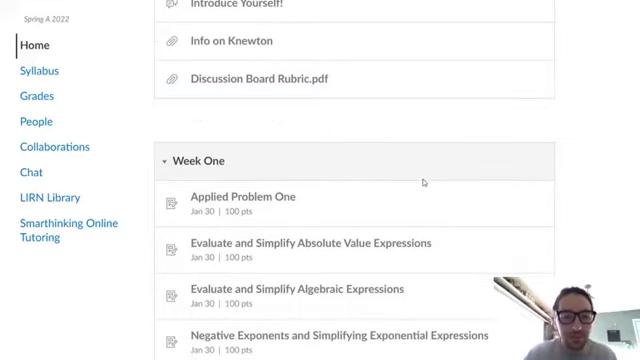
{"action": "scroll", "scroll_direction": "down", "scroll_amount": 3}
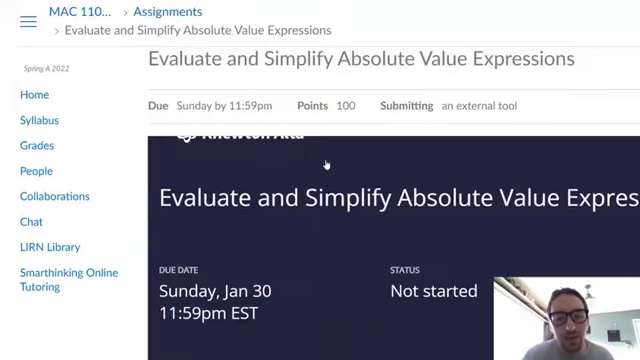
{"action": "scroll", "scroll_direction": "down", "scroll_amount": 3}
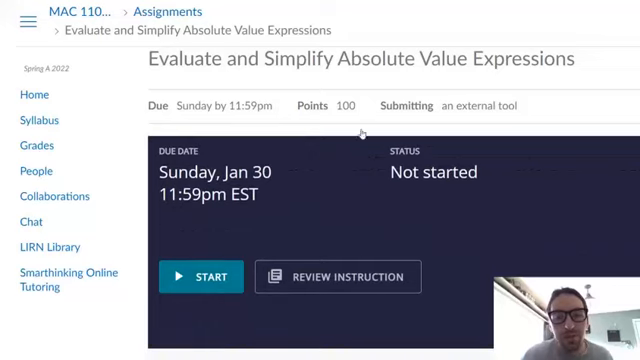
{"action": "scroll", "scroll_direction": "down", "scroll_amount": 3}
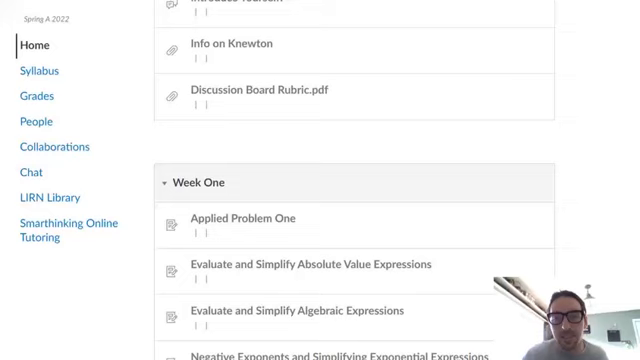
{"action": "scroll", "scroll_direction": "down", "scroll_amount": 3}
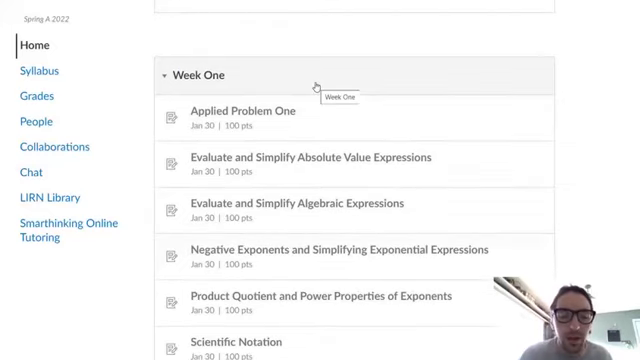
{"action": "mouse_move", "coordinate": [316, 204]}
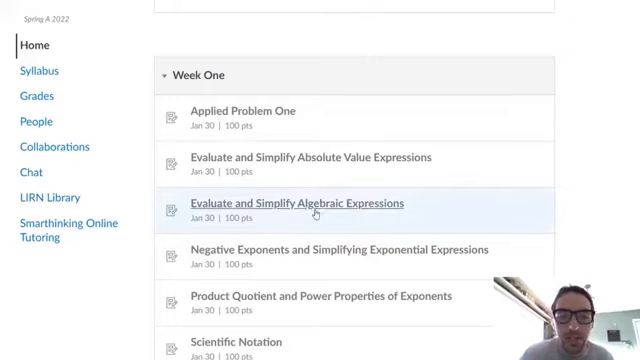
{"action": "mouse_move", "coordinate": [320, 210]}
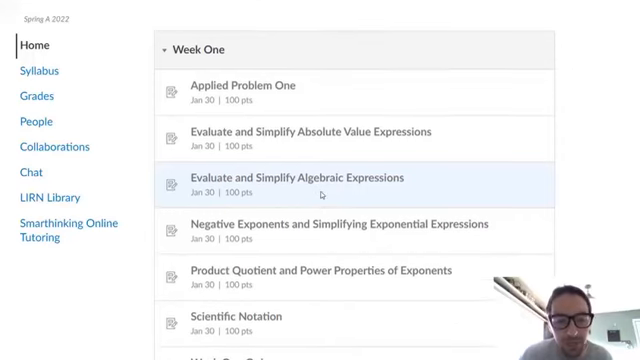
{"action": "scroll", "scroll_direction": "down", "scroll_amount": 3}
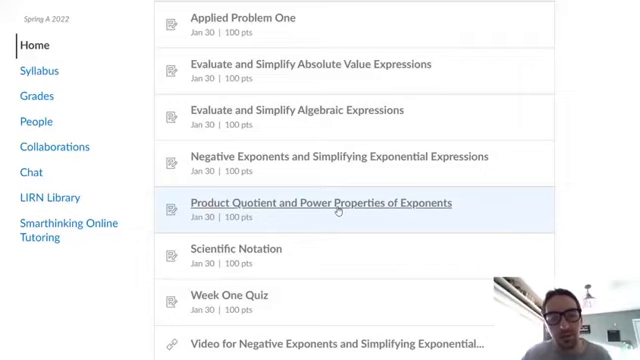
{"action": "mouse_move", "coordinate": [338, 210]}
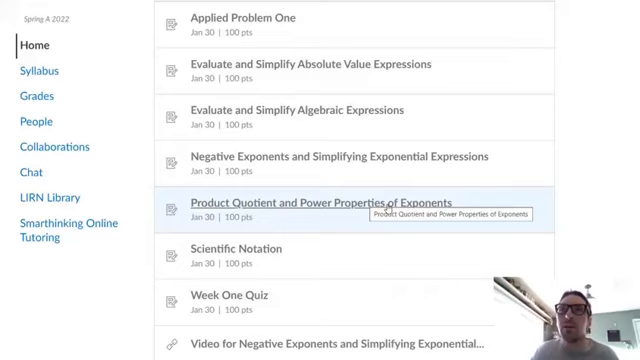
{"action": "scroll", "scroll_direction": "down", "scroll_amount": 3}
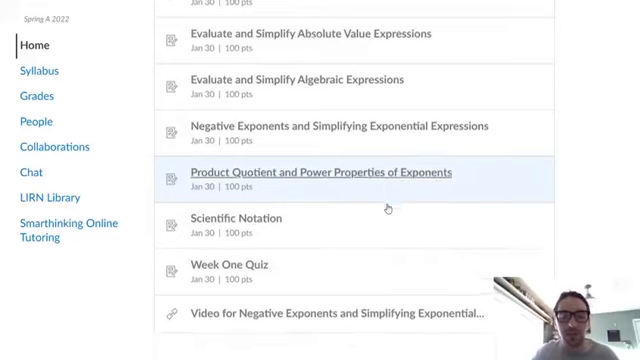
{"action": "scroll", "scroll_direction": "down", "scroll_amount": 3}
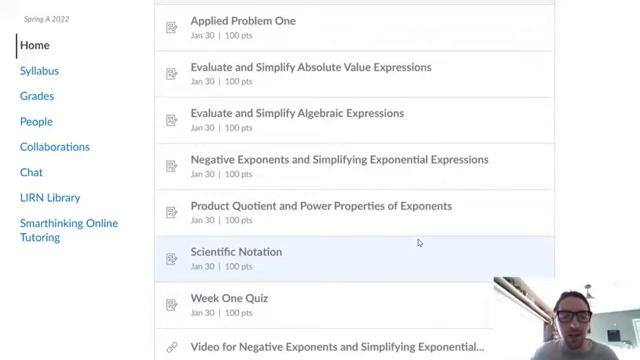
{"action": "scroll", "scroll_direction": "up", "scroll_amount": 3}
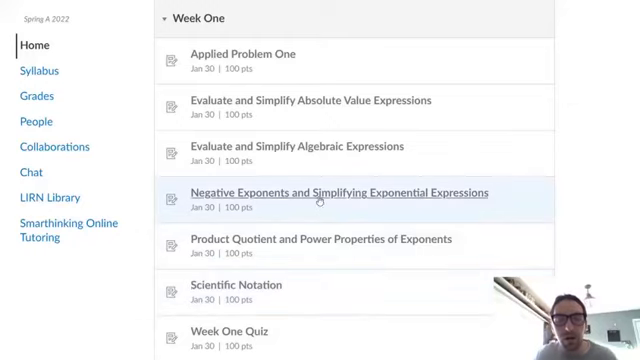
{"action": "scroll", "scroll_direction": "down", "scroll_amount": 3}
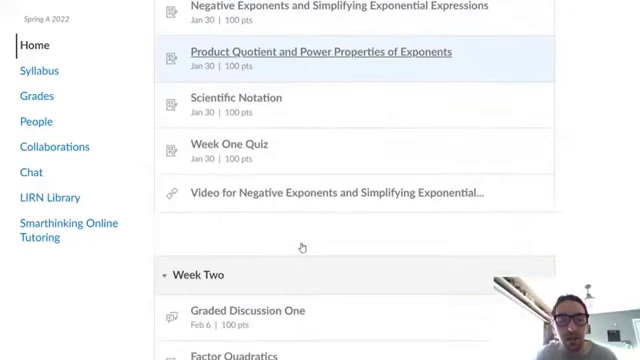
{"action": "scroll", "scroll_direction": "down", "scroll_amount": 3}
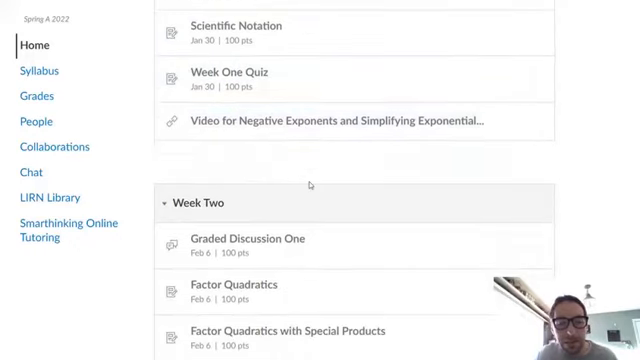
{"action": "scroll", "scroll_direction": "down", "scroll_amount": 3}
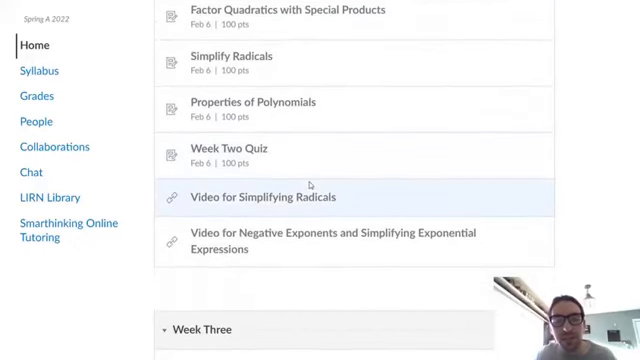
{"action": "scroll", "scroll_direction": "up", "scroll_amount": 3}
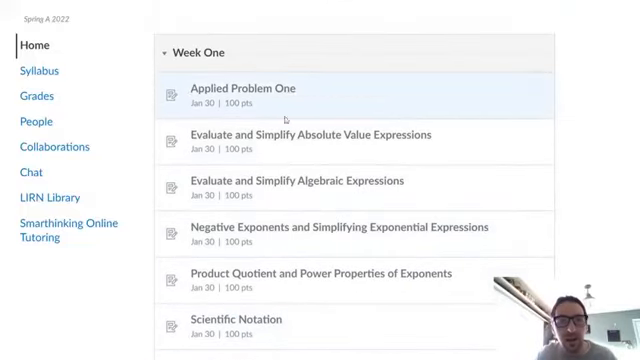
Open Applied Problem One (due January 30) and its College Algebra instructions PDF
{"action": "left_click", "coordinate": [244, 88]}
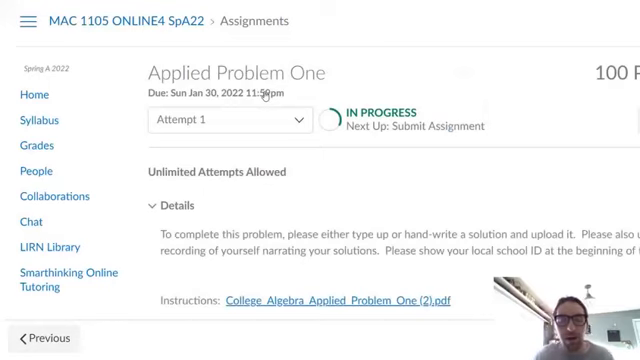
{"action": "left_click", "coordinate": [342, 300]}
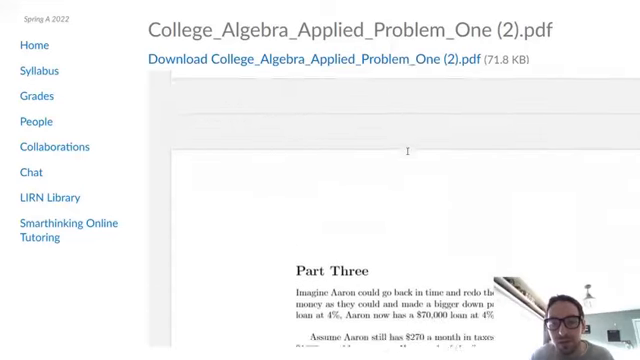
Scroll through the applied problem PDF preview toward the Week Three module
{"action": "scroll", "scroll_direction": "down", "scroll_amount": 3}
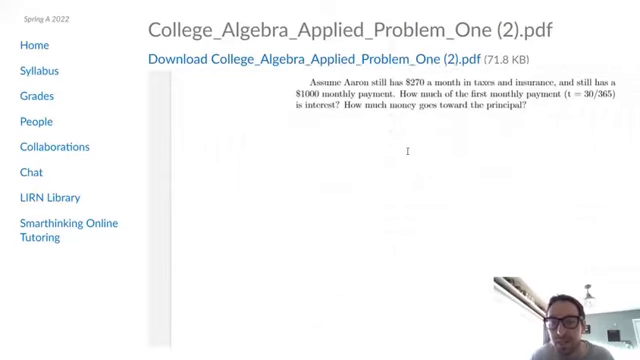
{"action": "scroll", "scroll_direction": "down", "scroll_amount": 3}
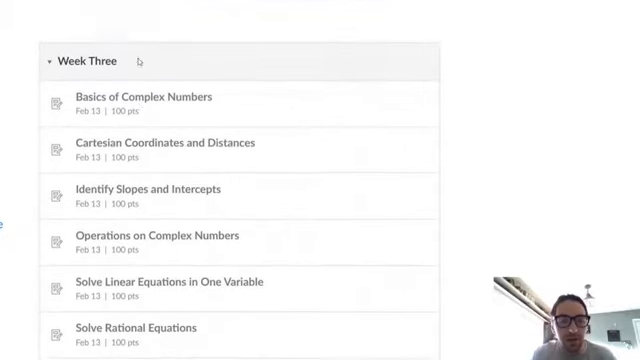
Scroll down to Week Four's linear equation assignments, quiz and videos due February 20
{"action": "scroll", "scroll_direction": "down", "scroll_amount": 3}
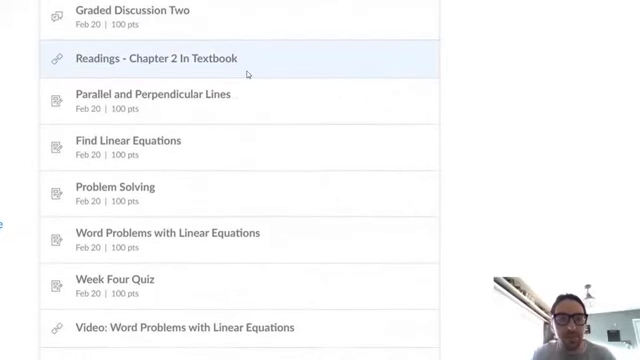
{"action": "scroll", "scroll_direction": "down", "scroll_amount": 3}
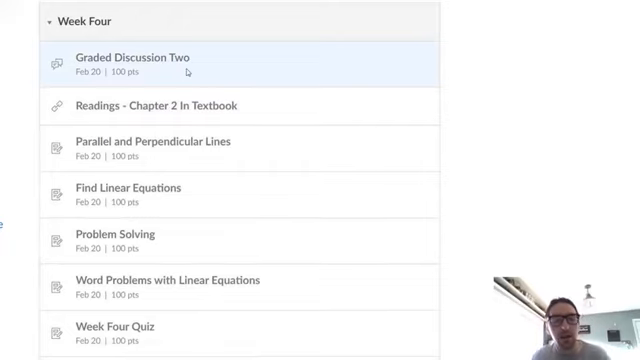
{"action": "scroll", "scroll_direction": "down", "scroll_amount": 3}
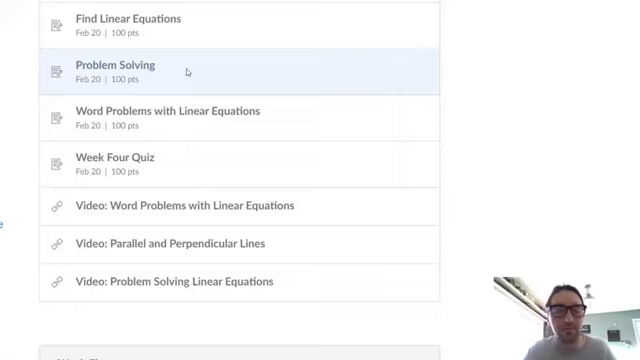
{"action": "mouse_move", "coordinate": [312, 114]}
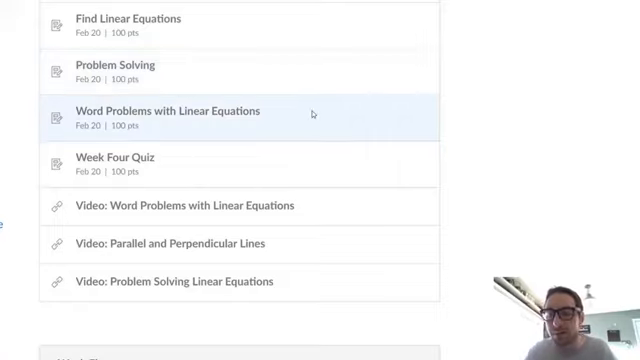